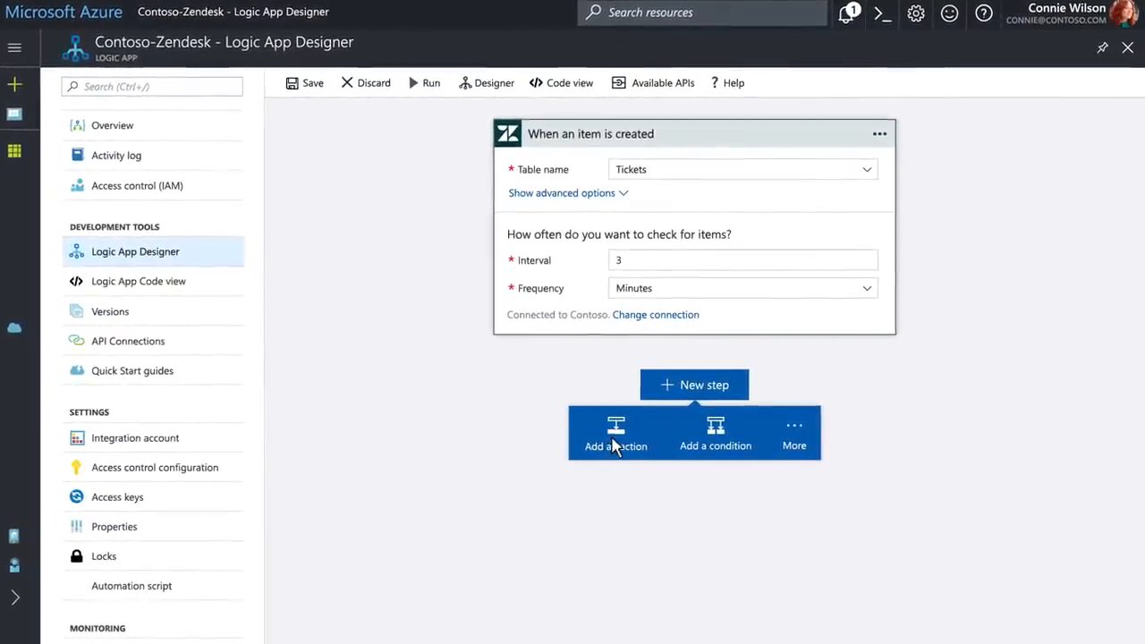
- Add the LUIS prediction to SharePoint item and Dynamics record branches, then an Outlook acknowledgement email
click(616, 433)
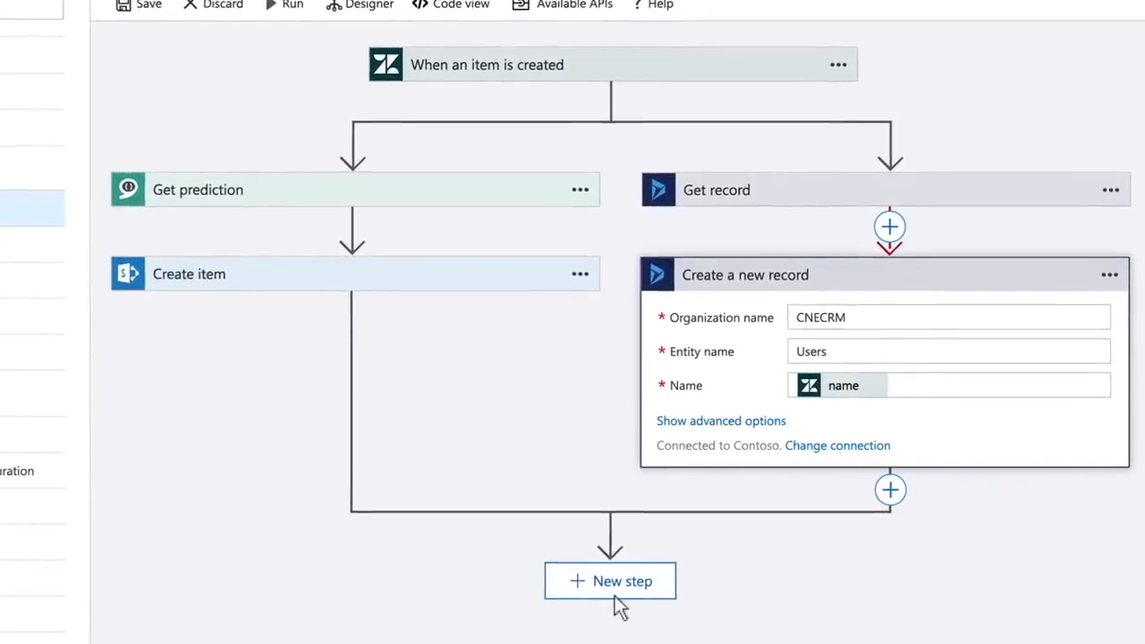
click(610, 581)
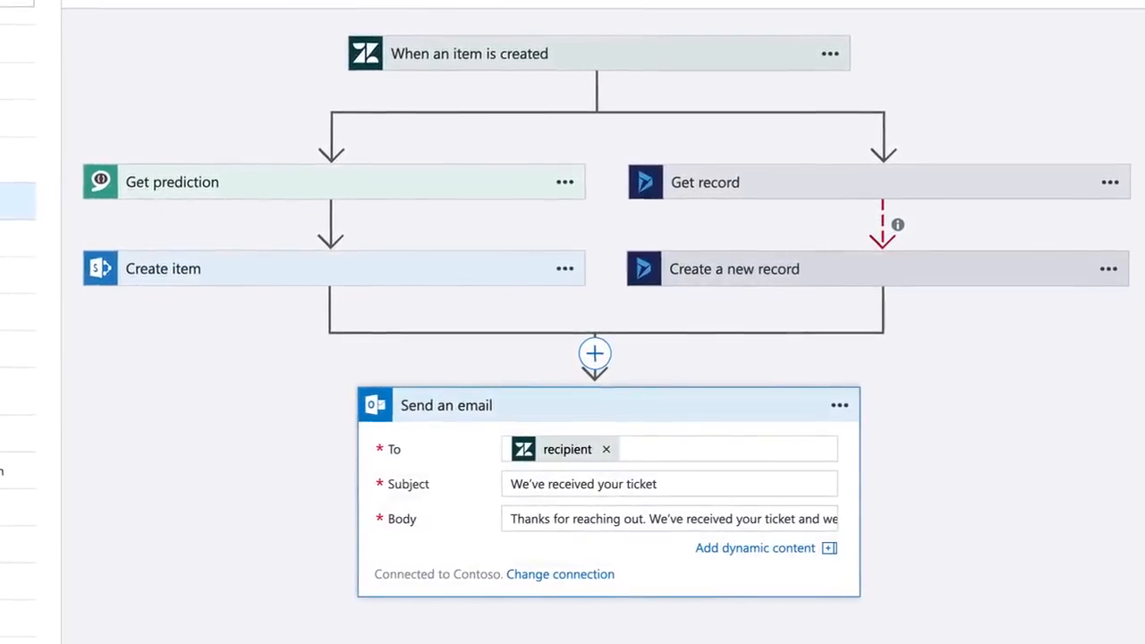